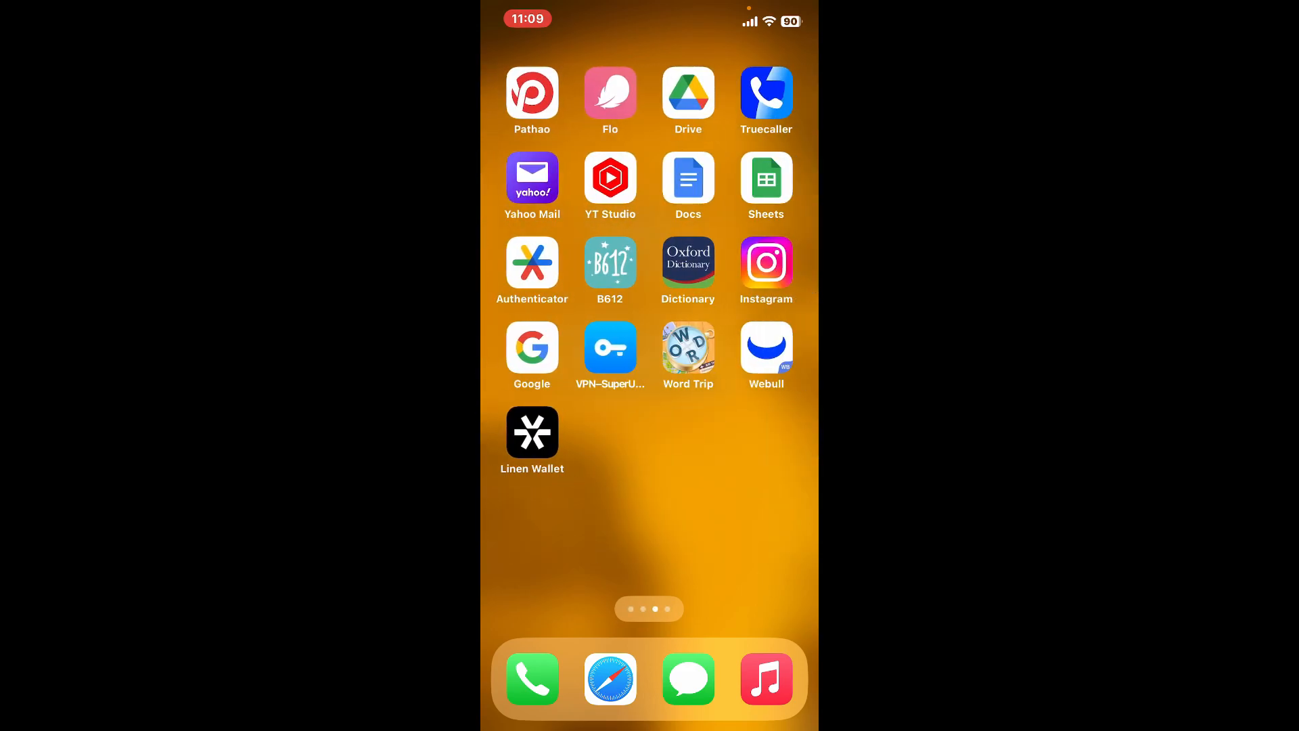
Step: Launch Linen Wallet from the Home Screen to its $0.00 total balance overview
{"action": "left_click", "coordinate": [532, 432]}
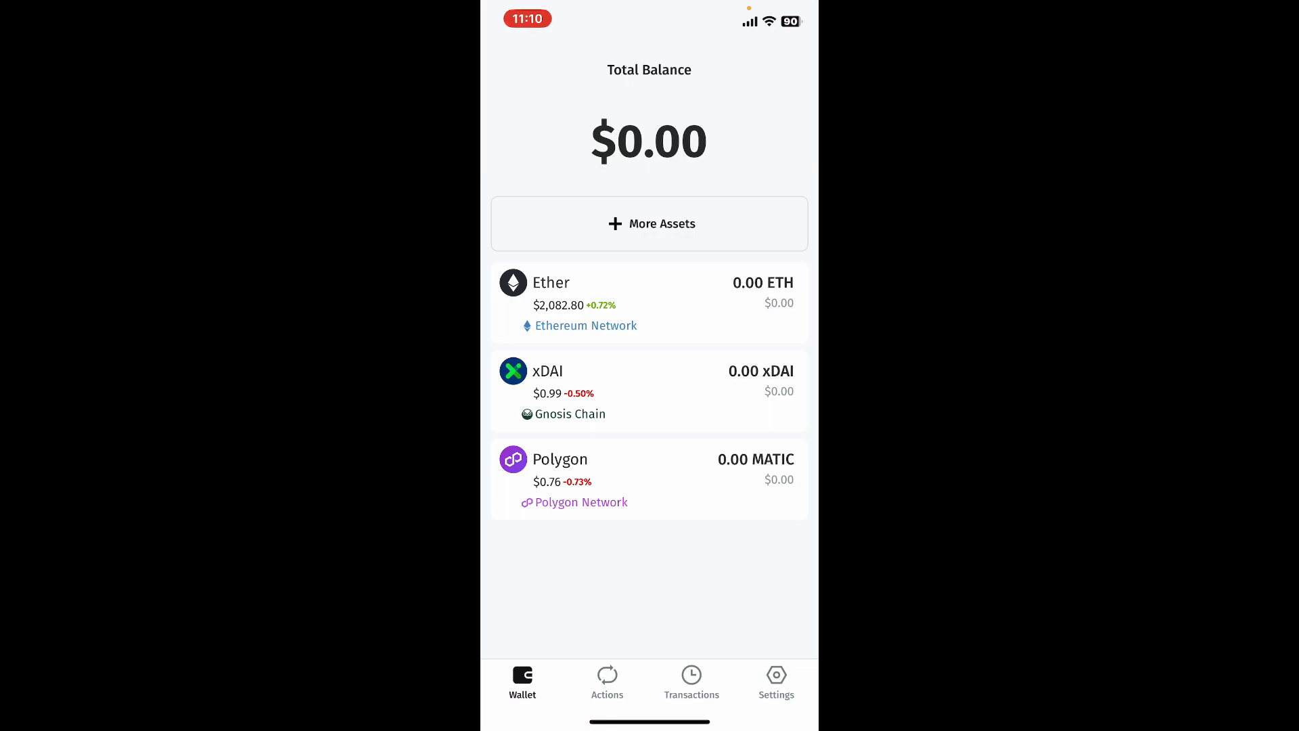
Step: Go to the Settings screen from the bottom navigation bar
{"action": "left_click", "coordinate": [776, 680]}
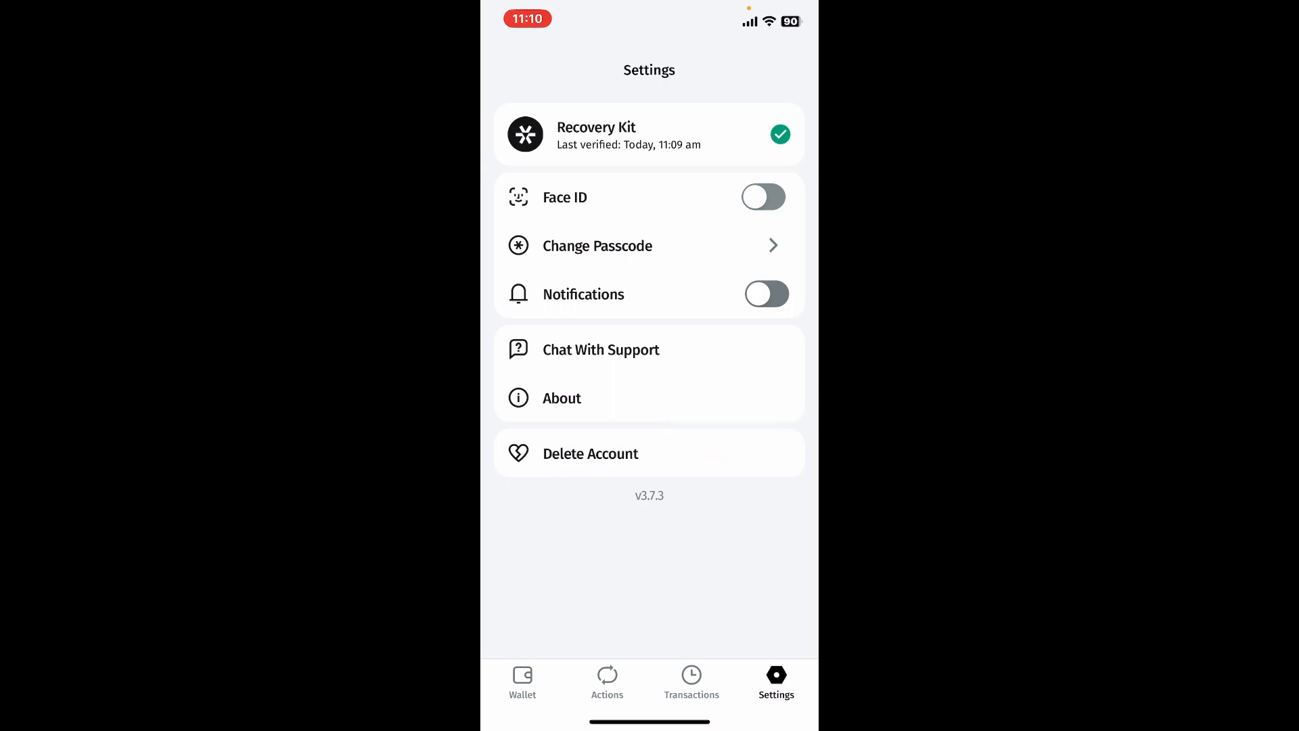
Step: Begin Delete Account, confirm by entering 'DELETE', and continue to the awareness acknowledgements
{"action": "left_click", "coordinate": [590, 453]}
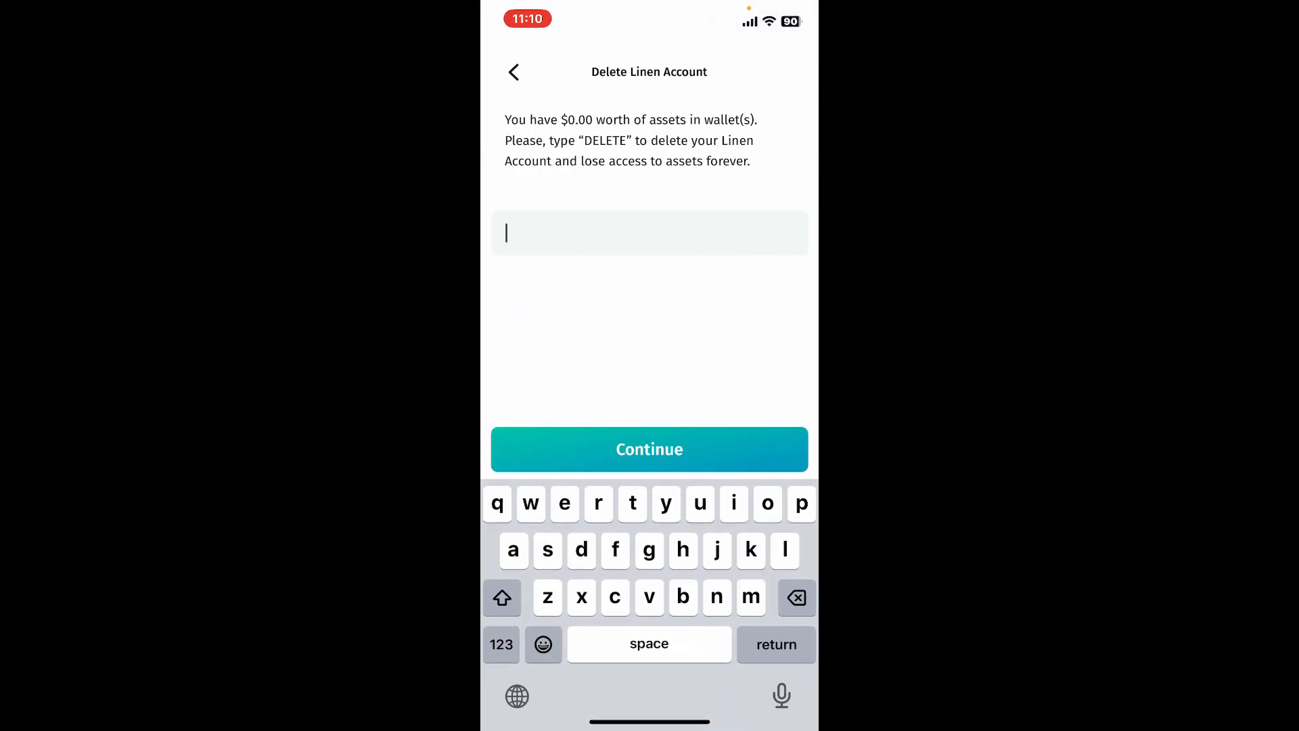
{"action": "type", "text": "D"}
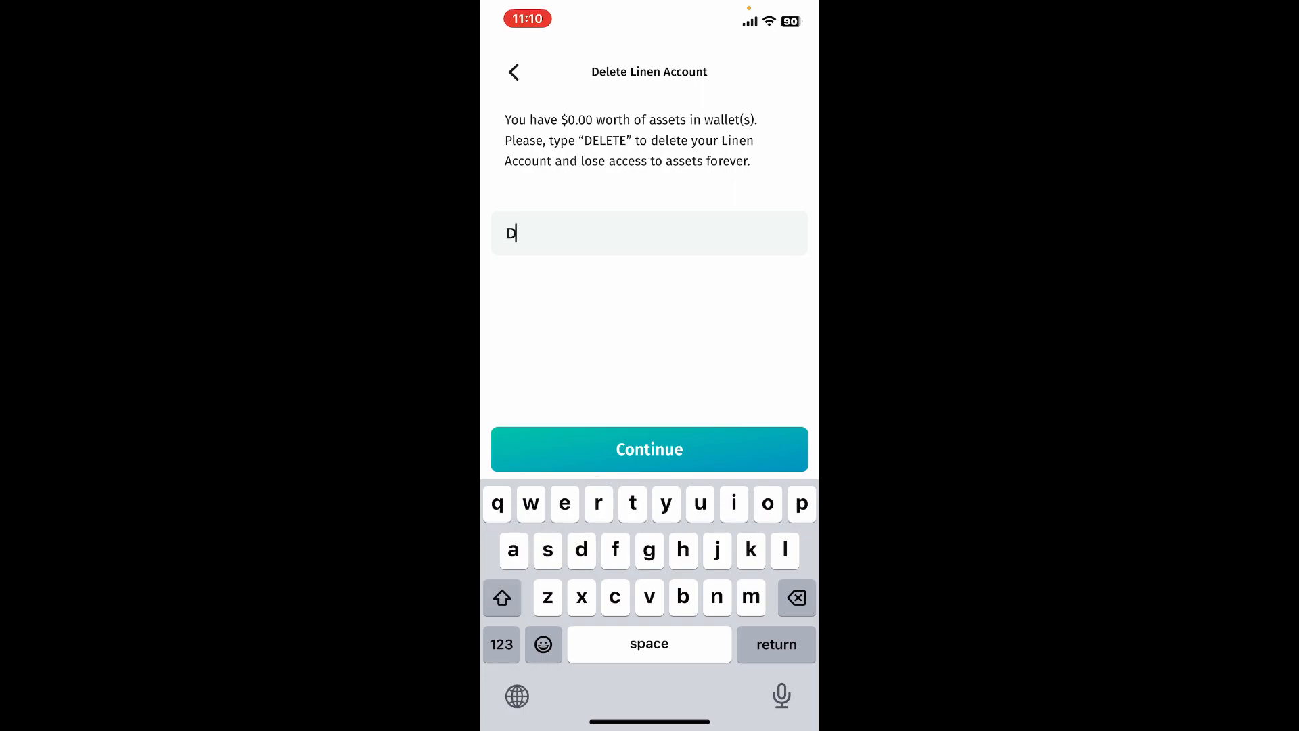
{"action": "type", "text": "ELETE"}
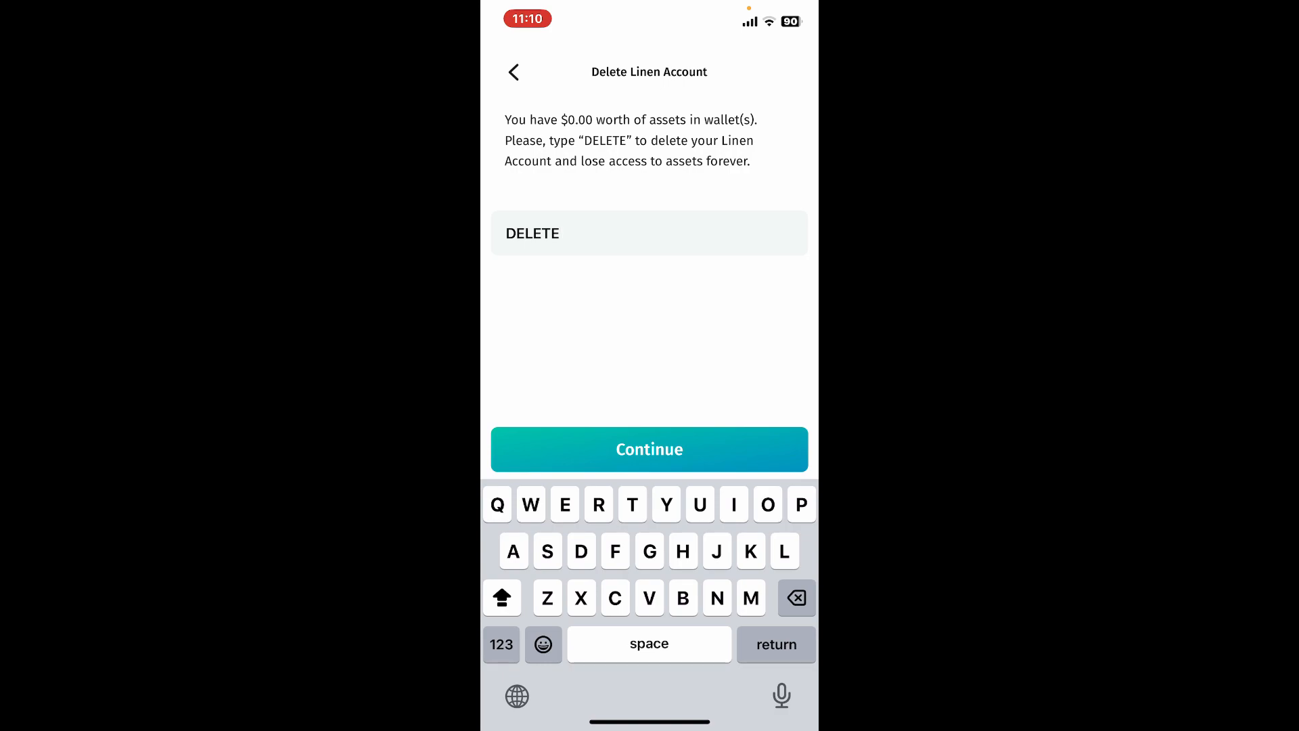
{"action": "left_click", "coordinate": [648, 449]}
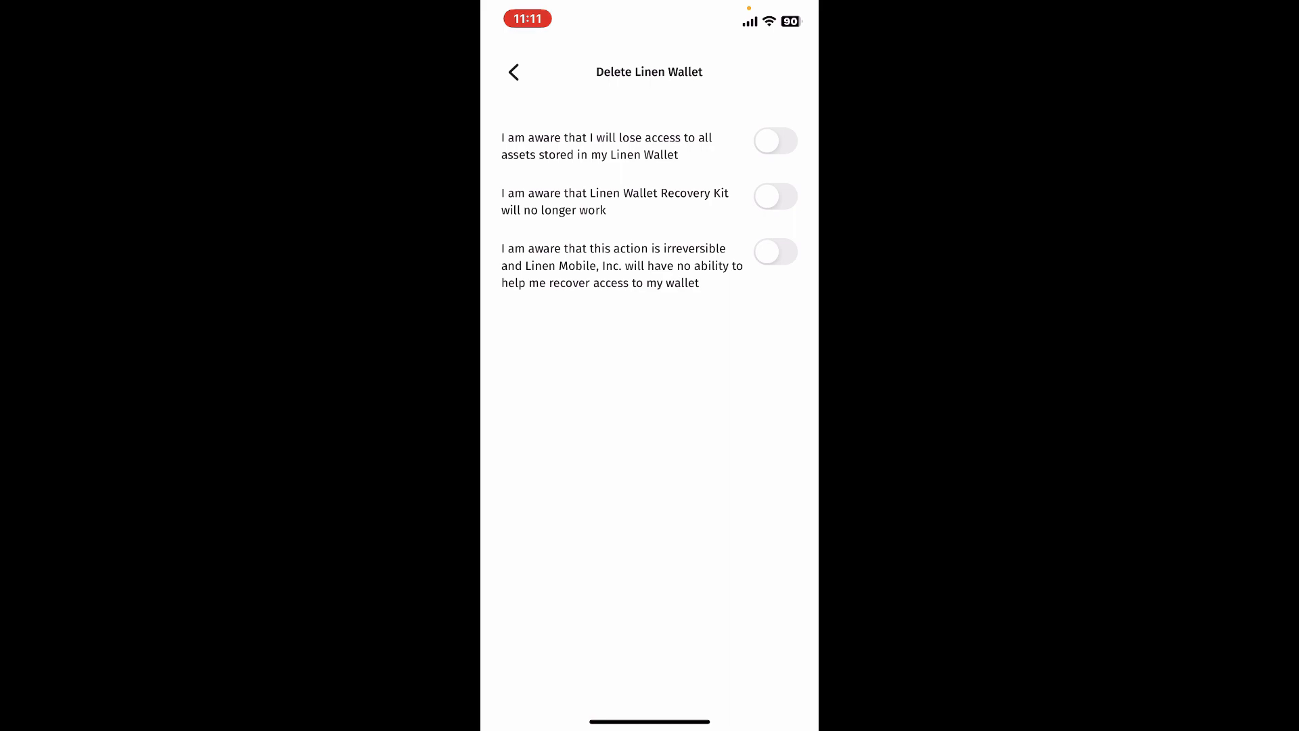
Step: Accept the 'I am aware' warnings and delete the Linen account now, reaching the deletion confirmation
{"action": "left_click", "coordinate": [774, 251]}
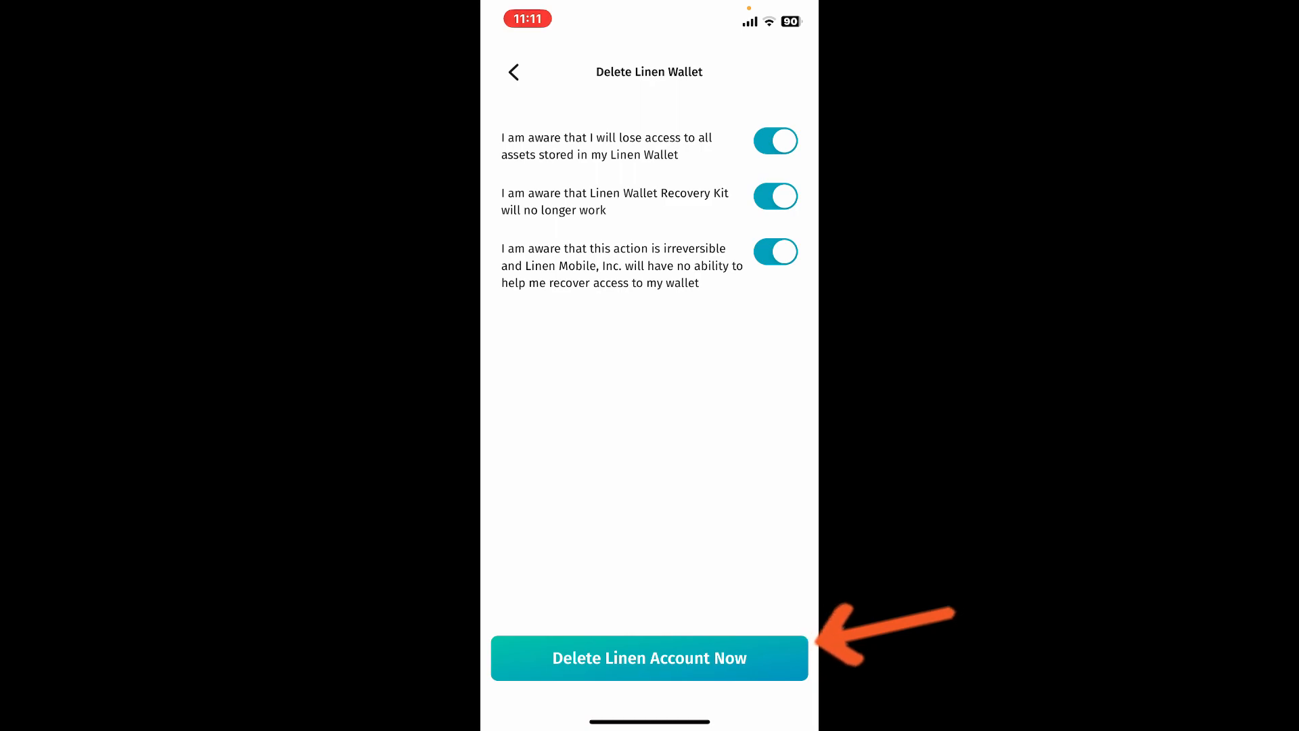
{"action": "left_click", "coordinate": [648, 658]}
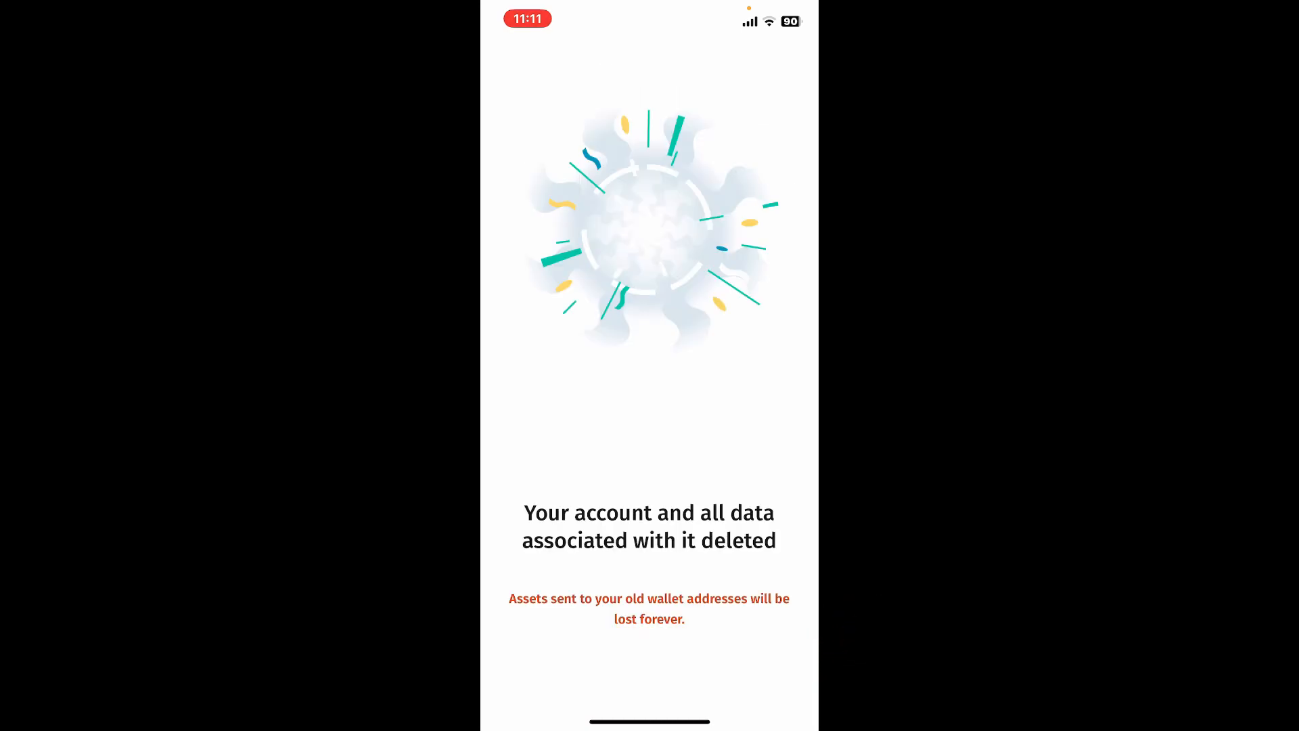